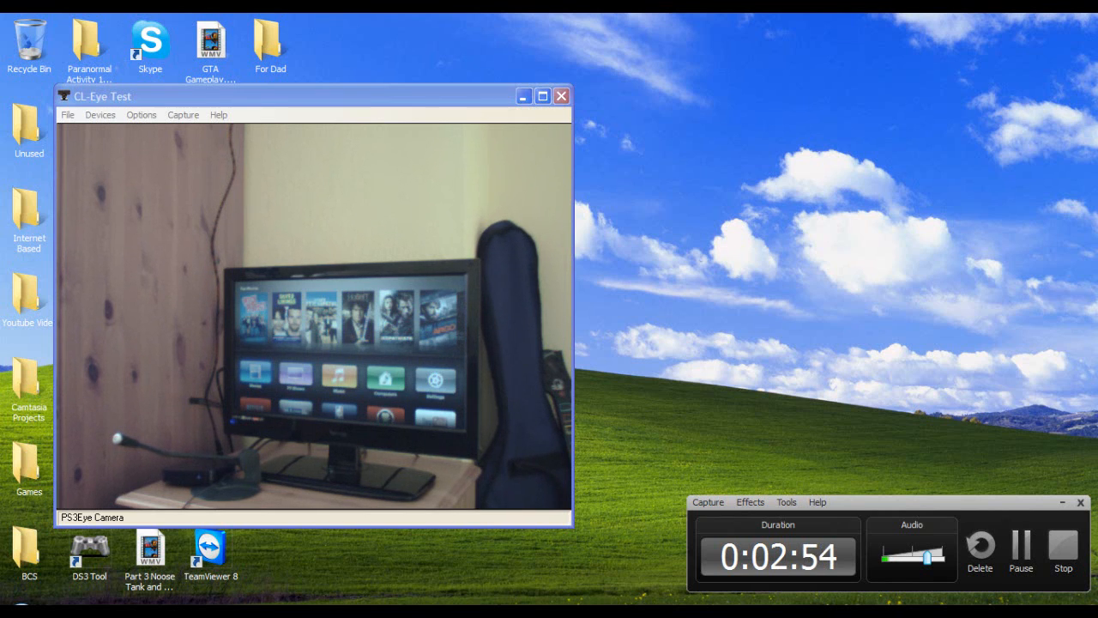
pyautogui.moveTo(483, 364)
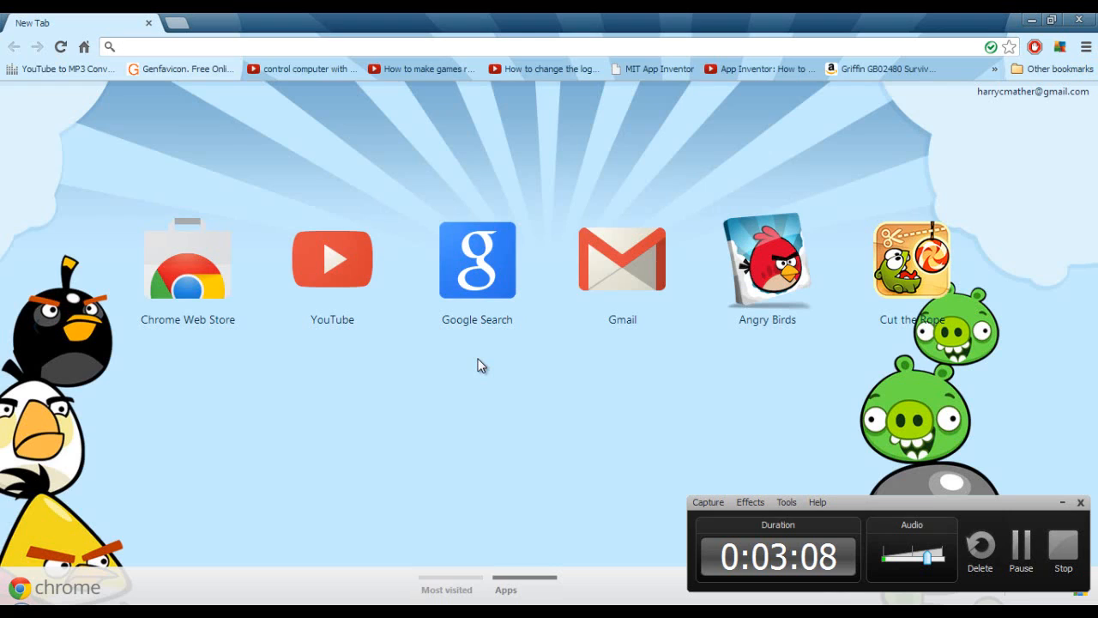
pyautogui.moveTo(453, 337)
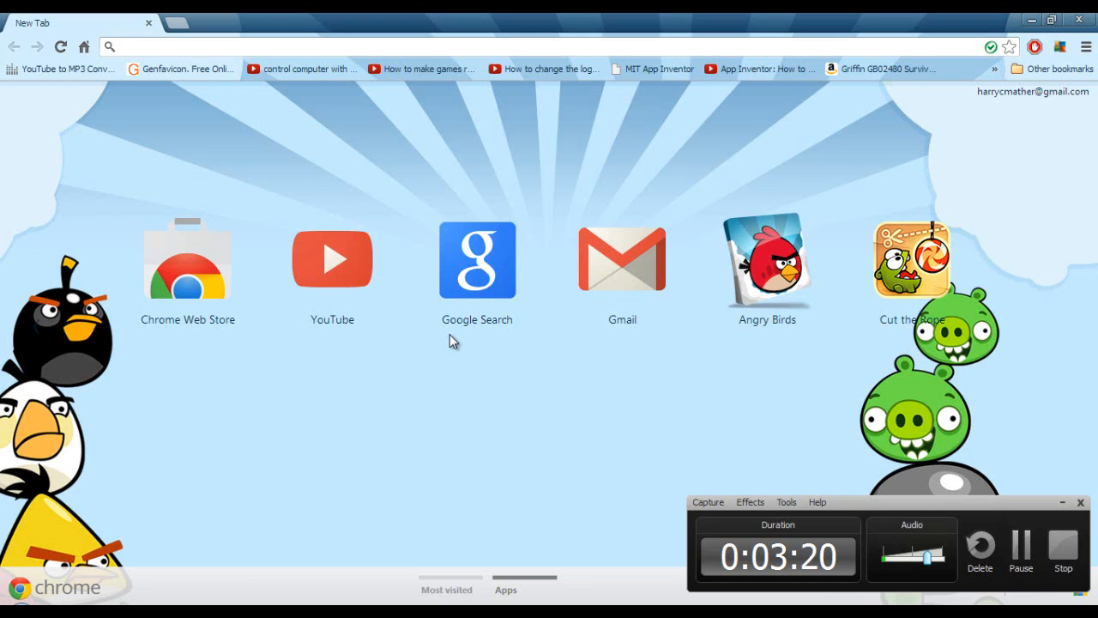
pyautogui.moveTo(329, 254)
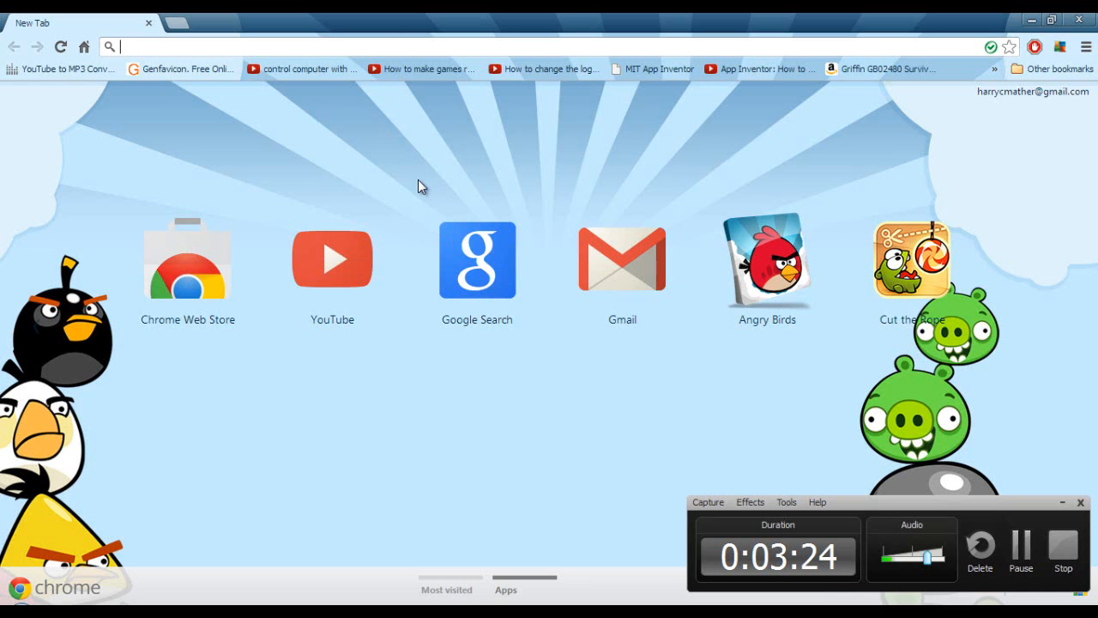
# Step: Browse to airparrot.com and start downloading the AirParrot installer
pyautogui.write('airpoarrot.com')
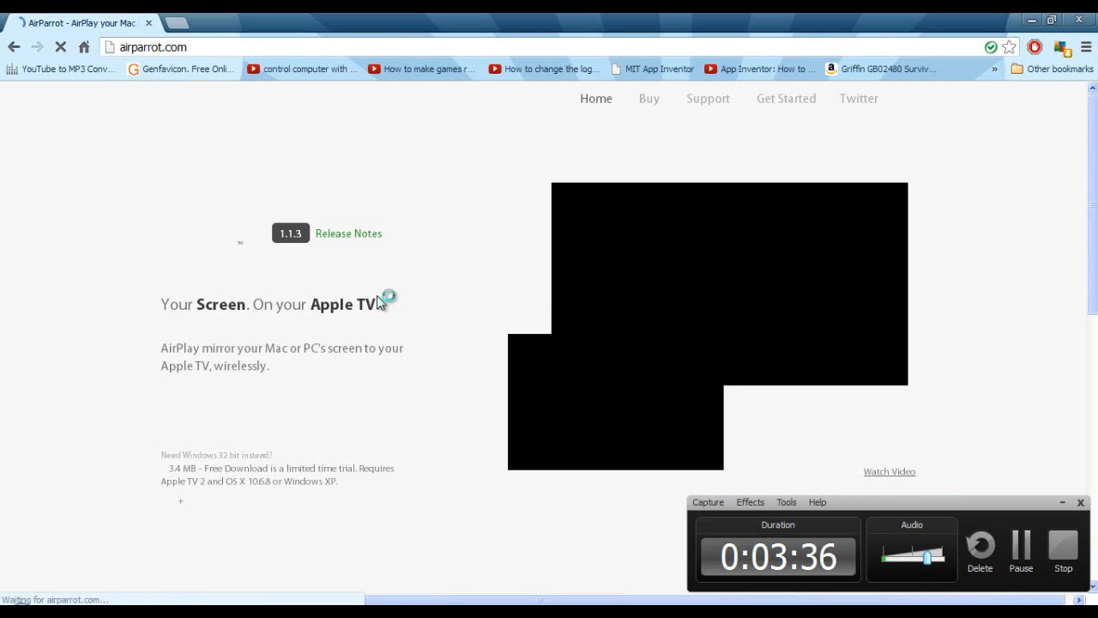
pyautogui.moveTo(370, 430)
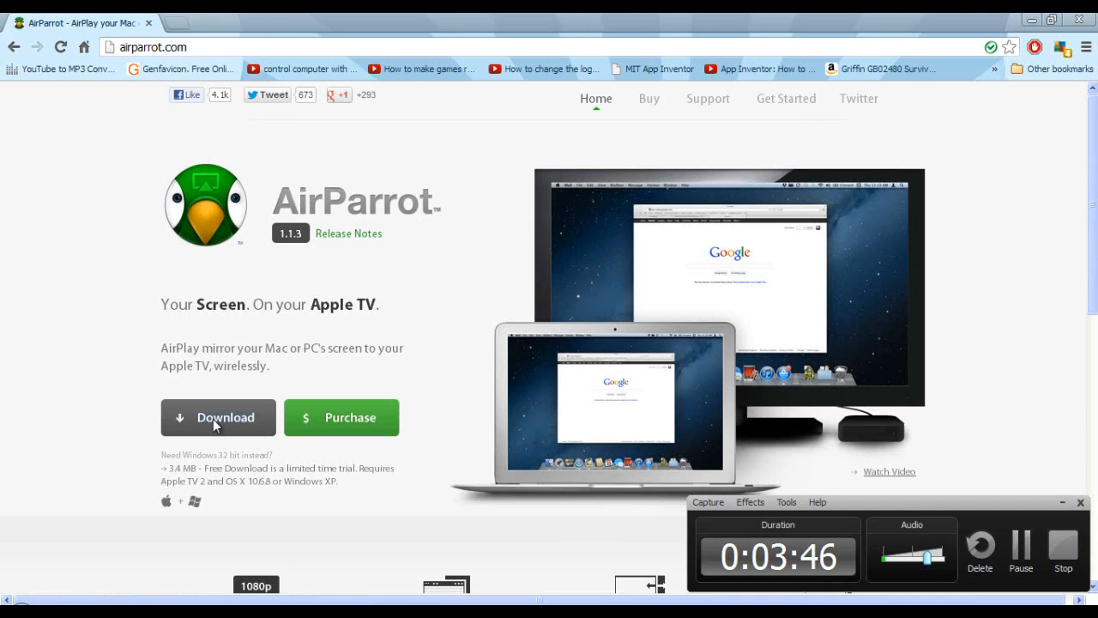
pyautogui.click(218, 417)
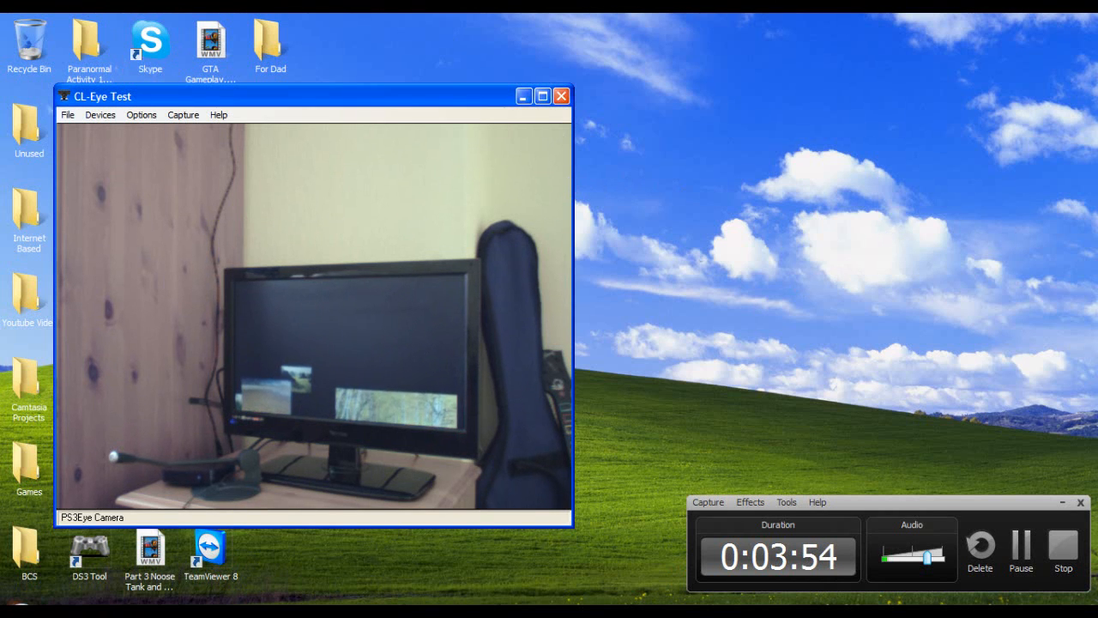
# Step: Launch AirParrot from Start search and continue in 20-minute trial mode without a serial
pyautogui.click(26, 609)
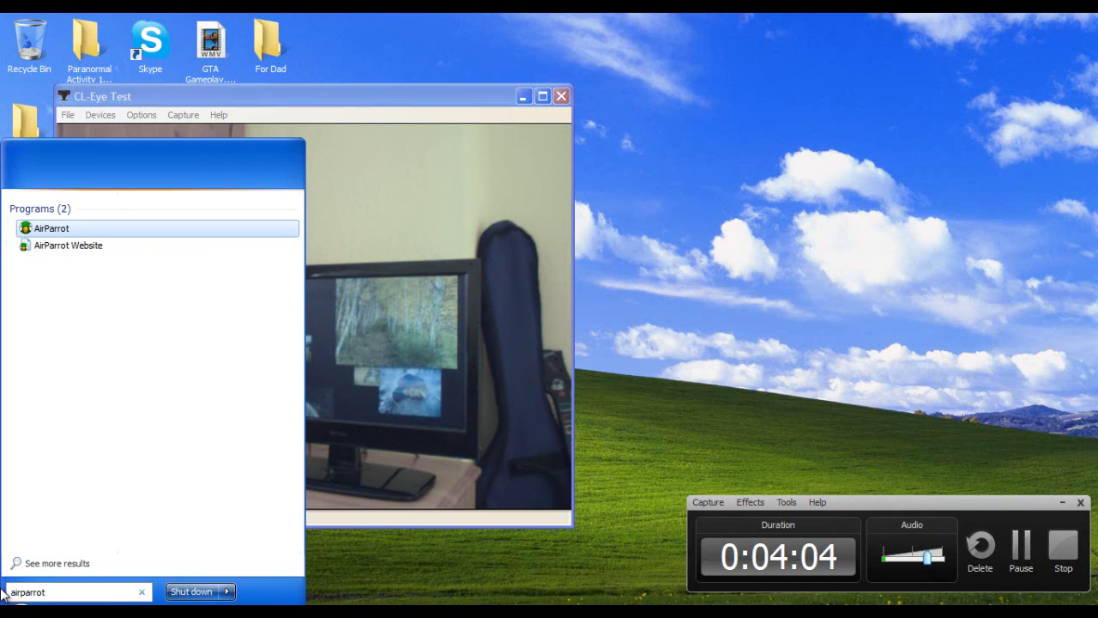
pyautogui.click(51, 228)
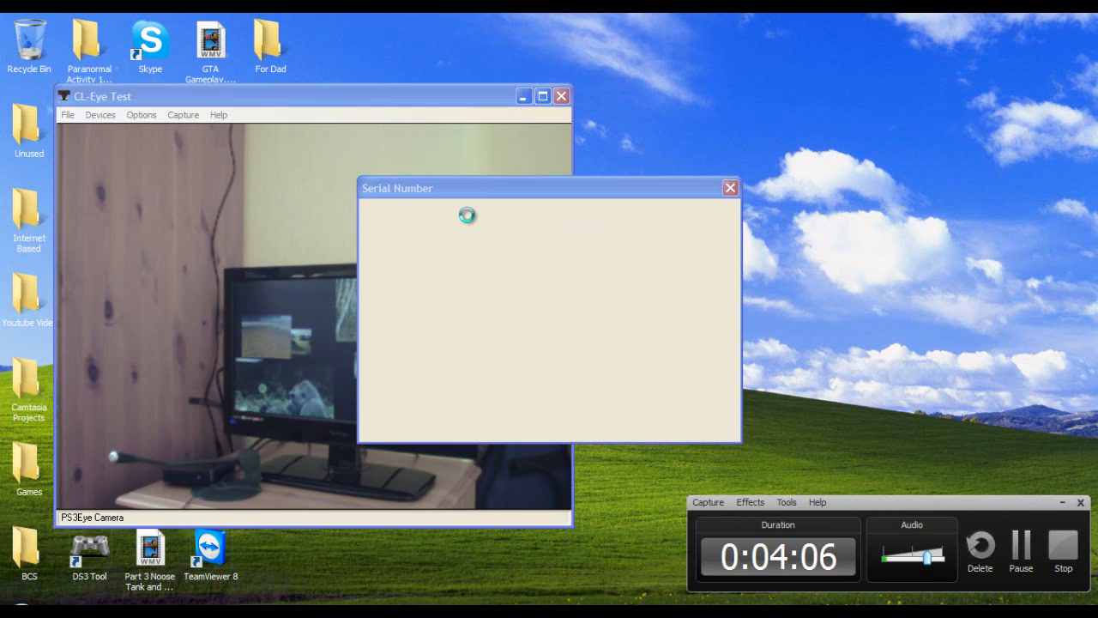
pyautogui.click(470, 422)
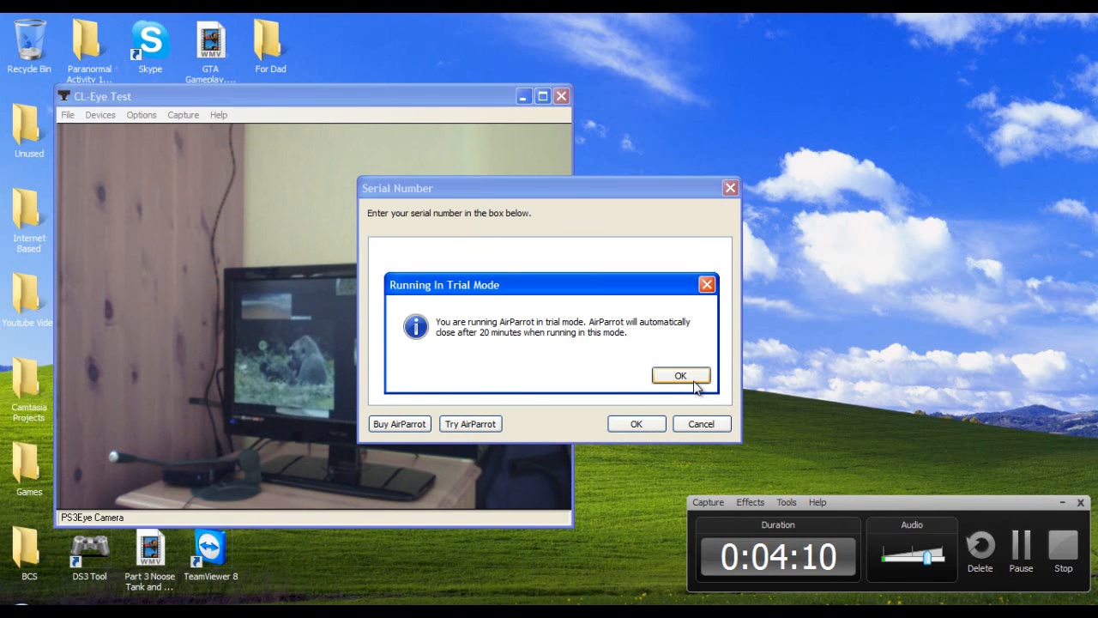
pyautogui.click(680, 376)
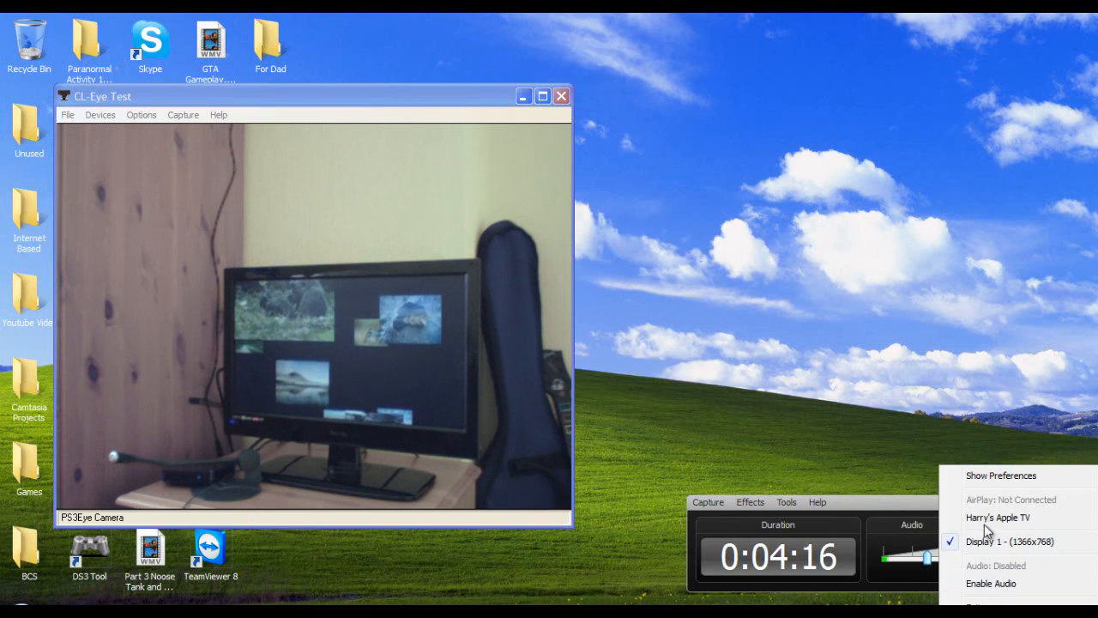
# Step: Choose the Apple TV from the tray menu and confirm its password to begin mirroring
pyautogui.click(999, 518)
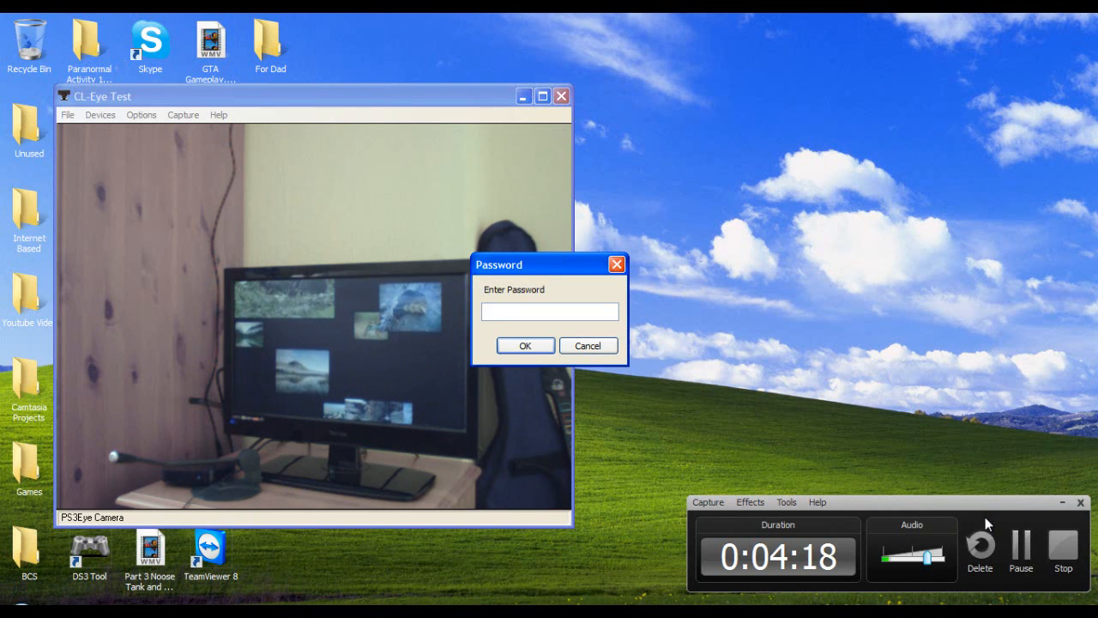
pyautogui.moveTo(649, 381)
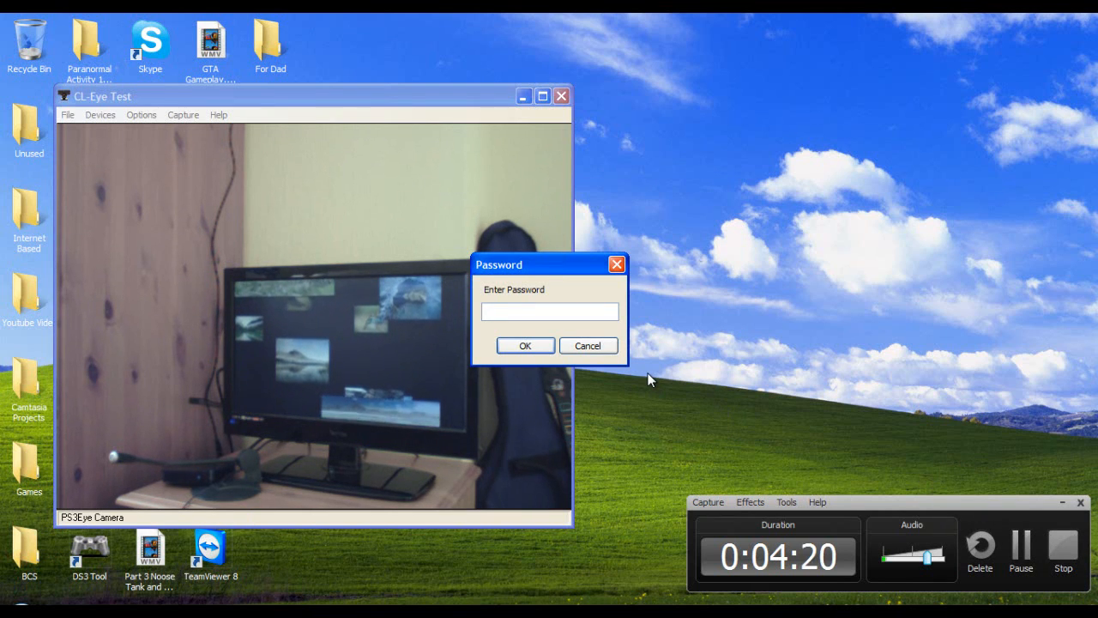
pyautogui.write('password')
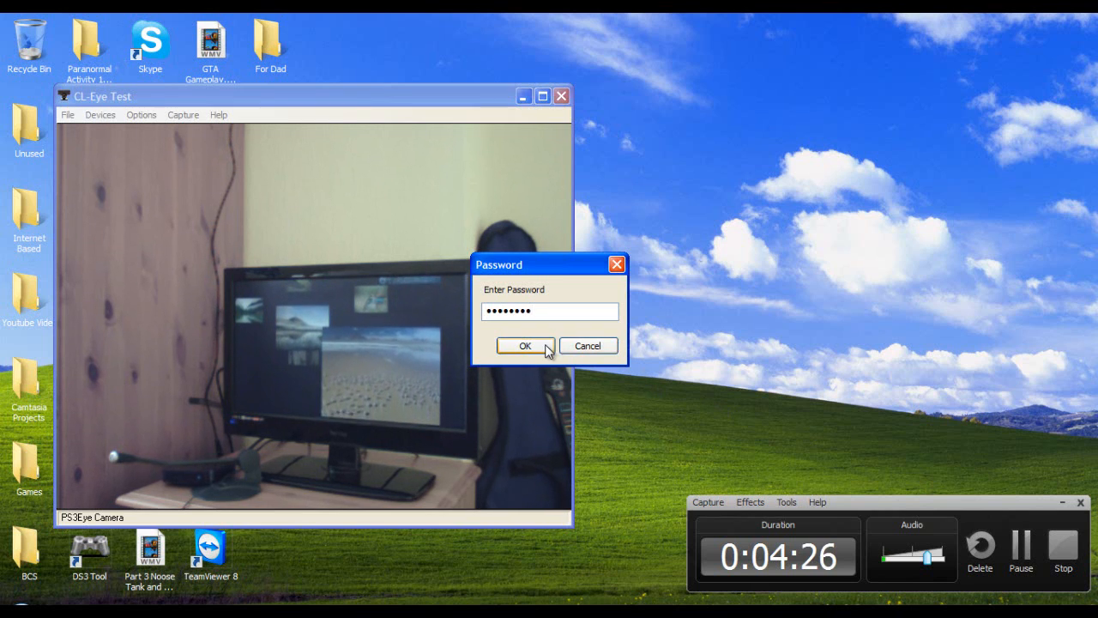
pyautogui.click(525, 344)
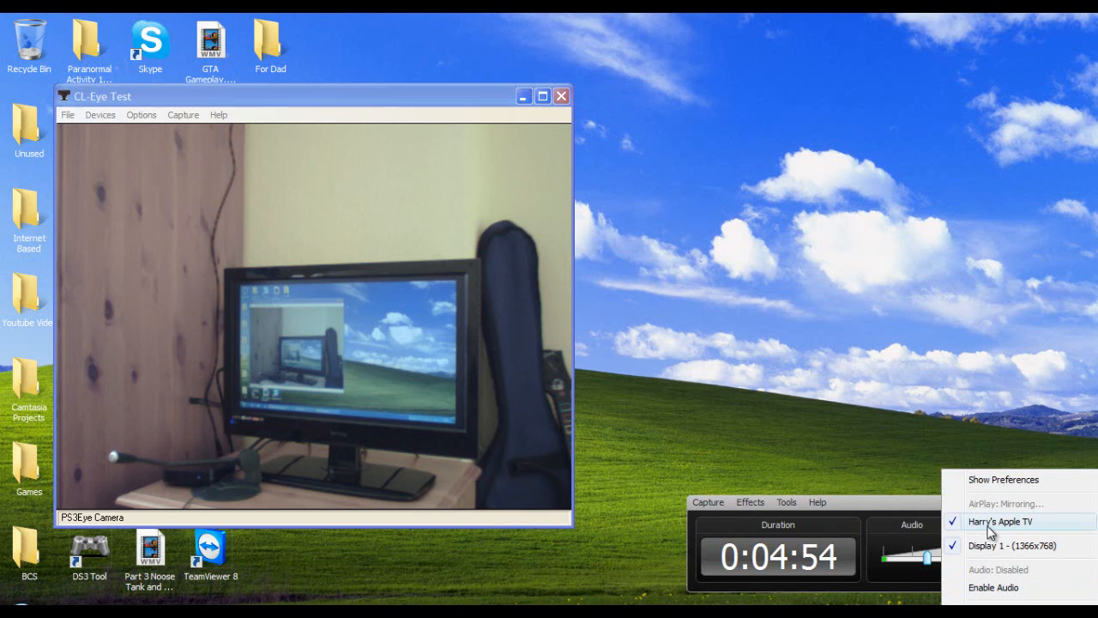
pyautogui.moveTo(1009, 532)
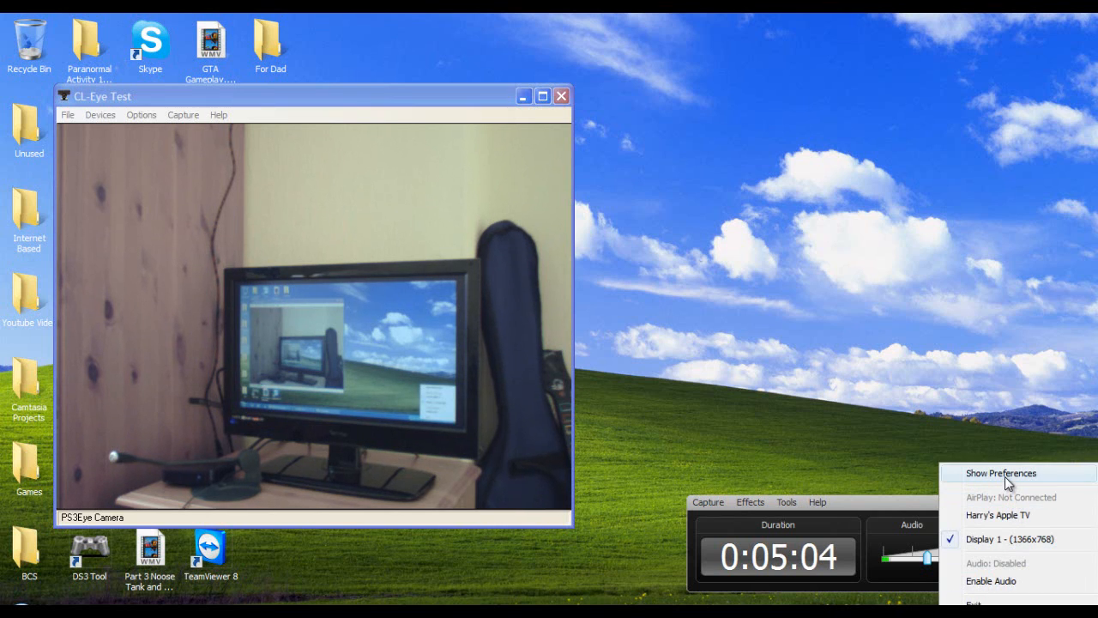
# Step: Review Preferences without changes, then reconnect to the Apple TV with its password
pyautogui.click(1002, 474)
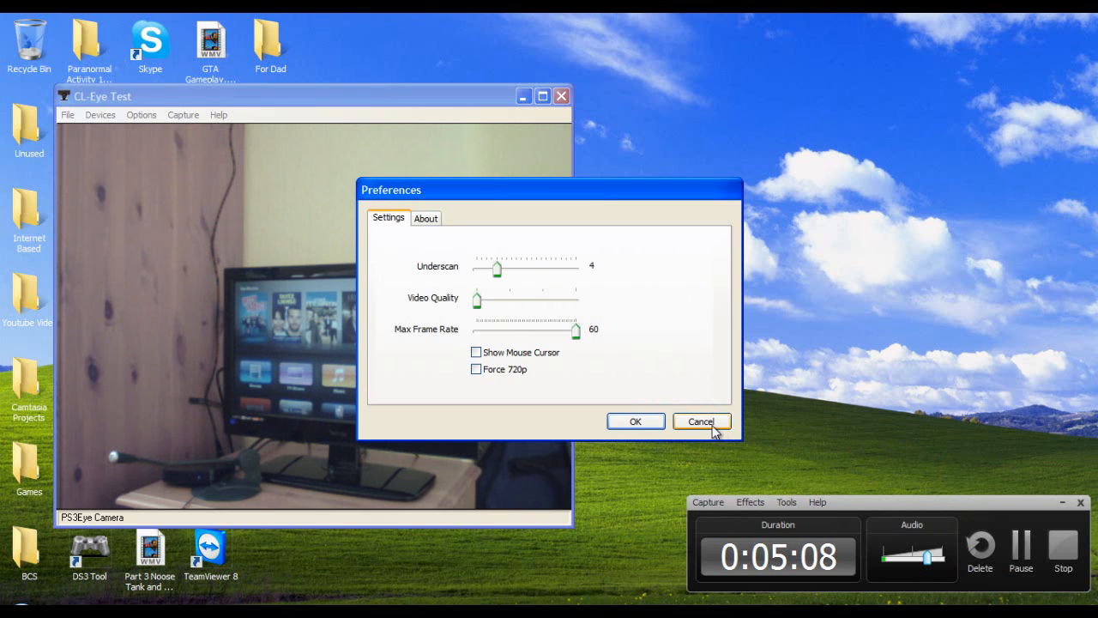
pyautogui.click(700, 422)
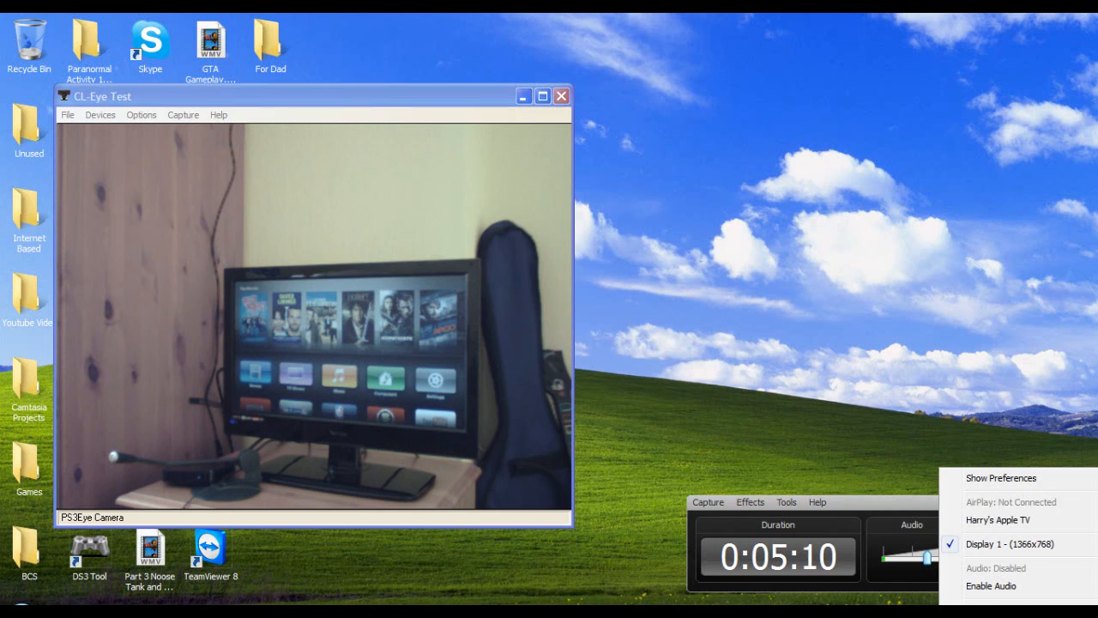
pyautogui.click(999, 520)
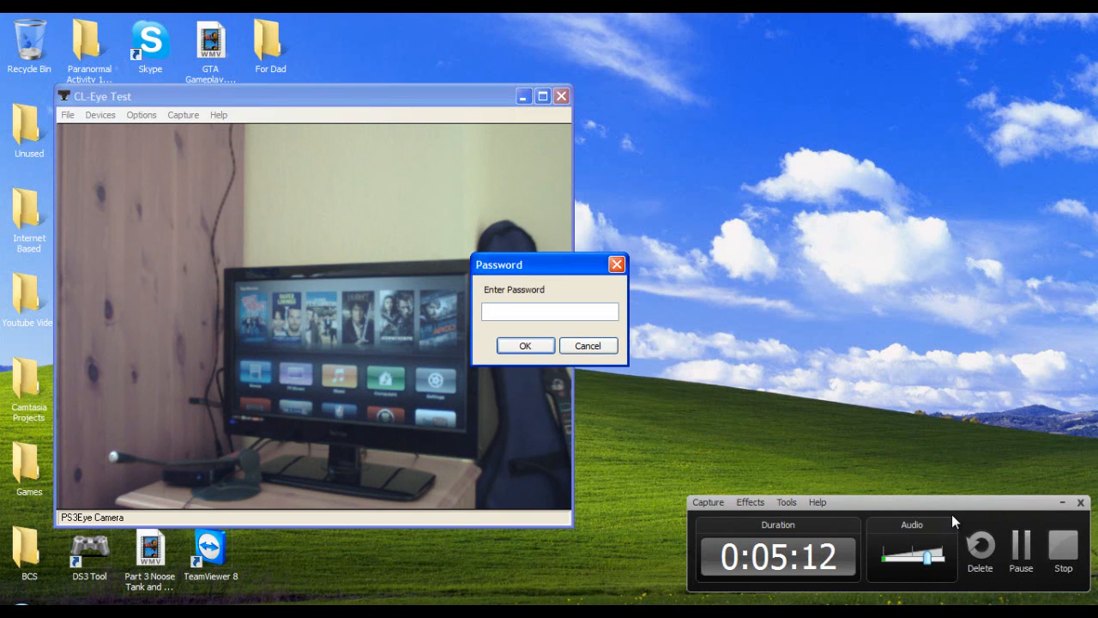
pyautogui.write('password')
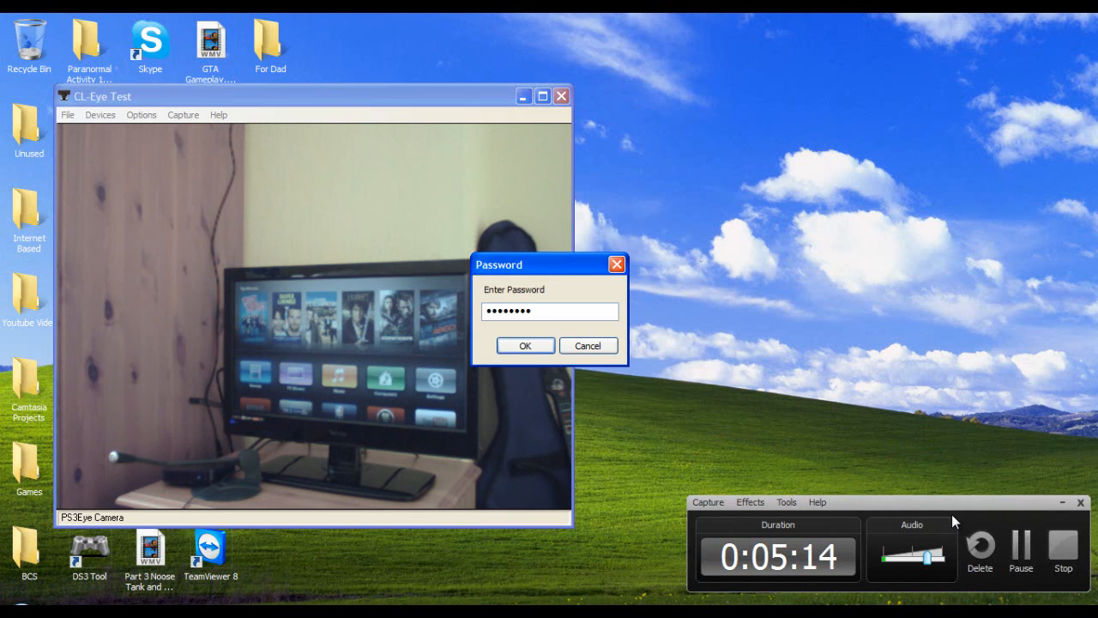
pyautogui.click(525, 345)
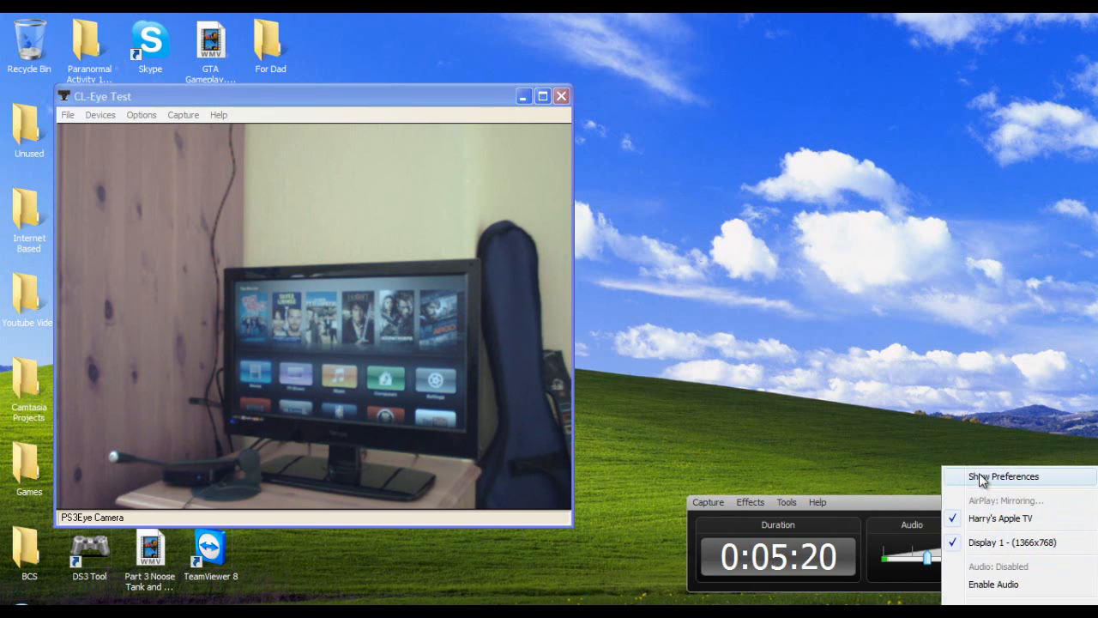
# Step: Check Preferences once more and re-confirm the password so mirroring resumes
pyautogui.click(1002, 477)
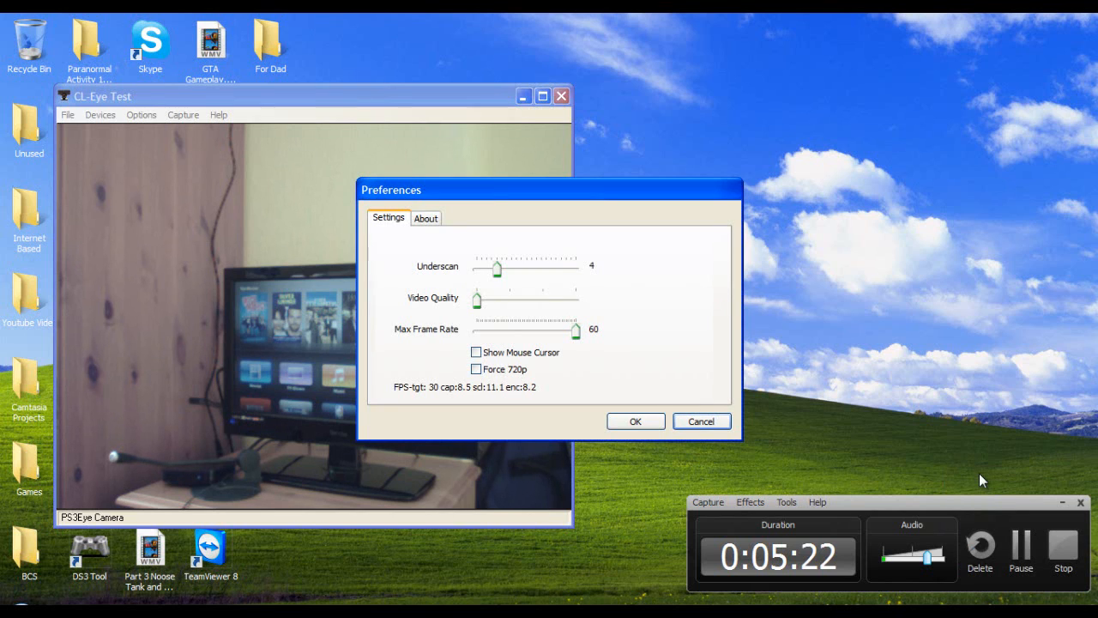
pyautogui.moveTo(700, 422)
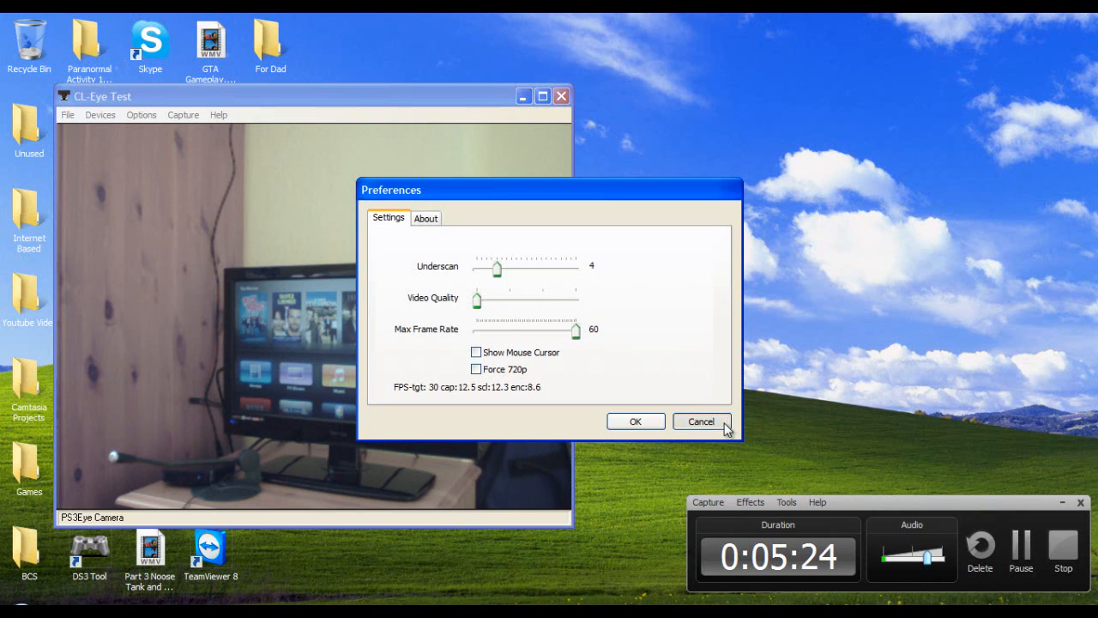
pyautogui.click(700, 422)
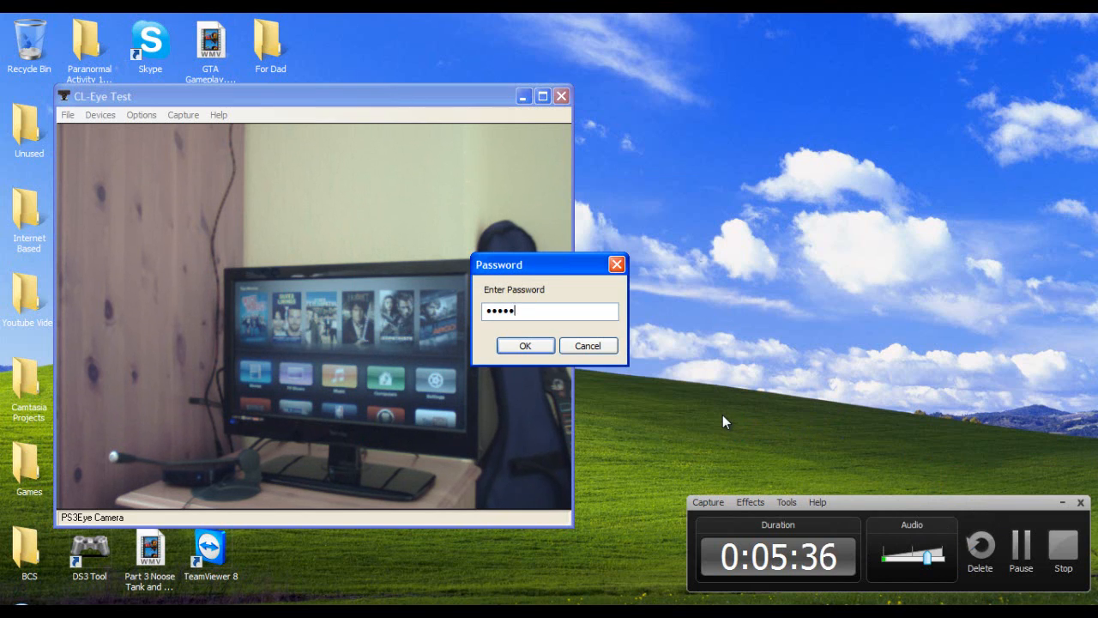
pyautogui.click(525, 345)
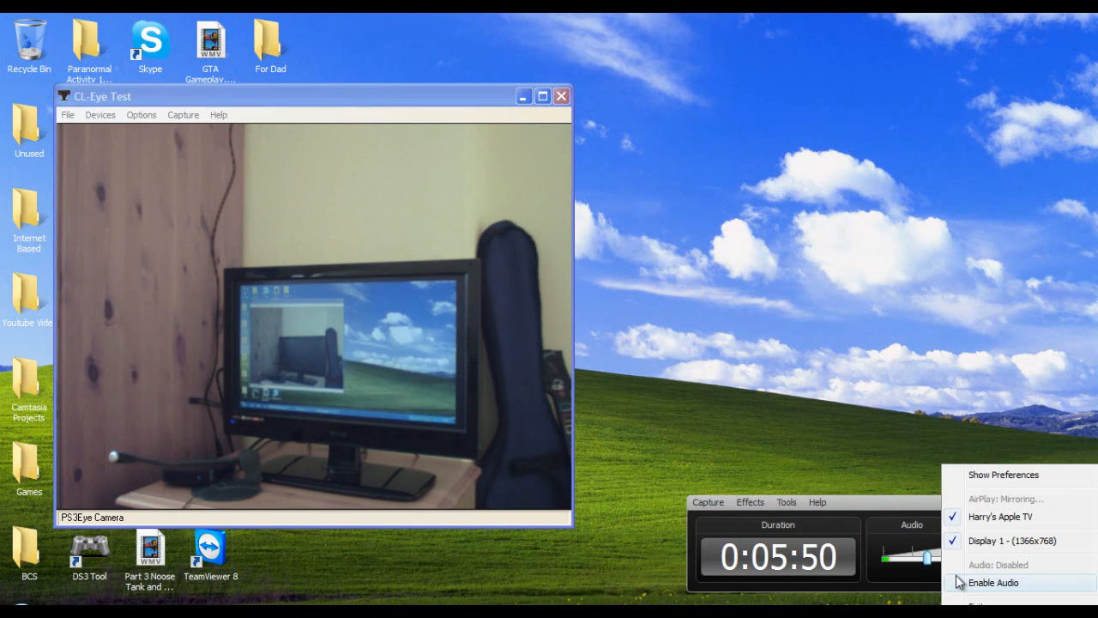
pyautogui.click(1002, 473)
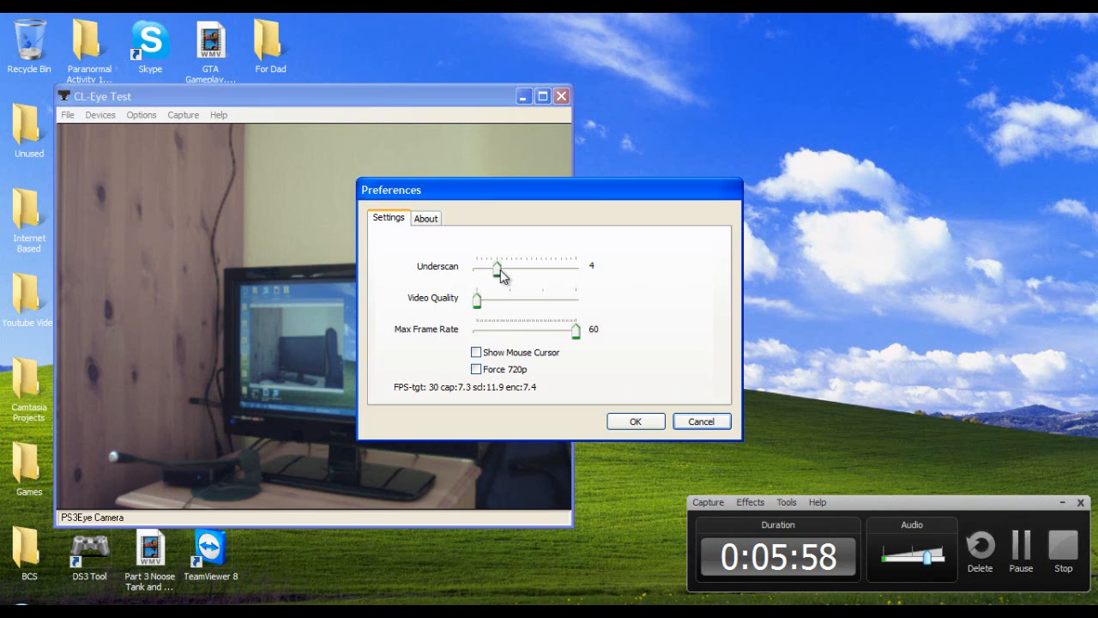
pyautogui.moveTo(498, 273); pyautogui.dragTo(508, 273)
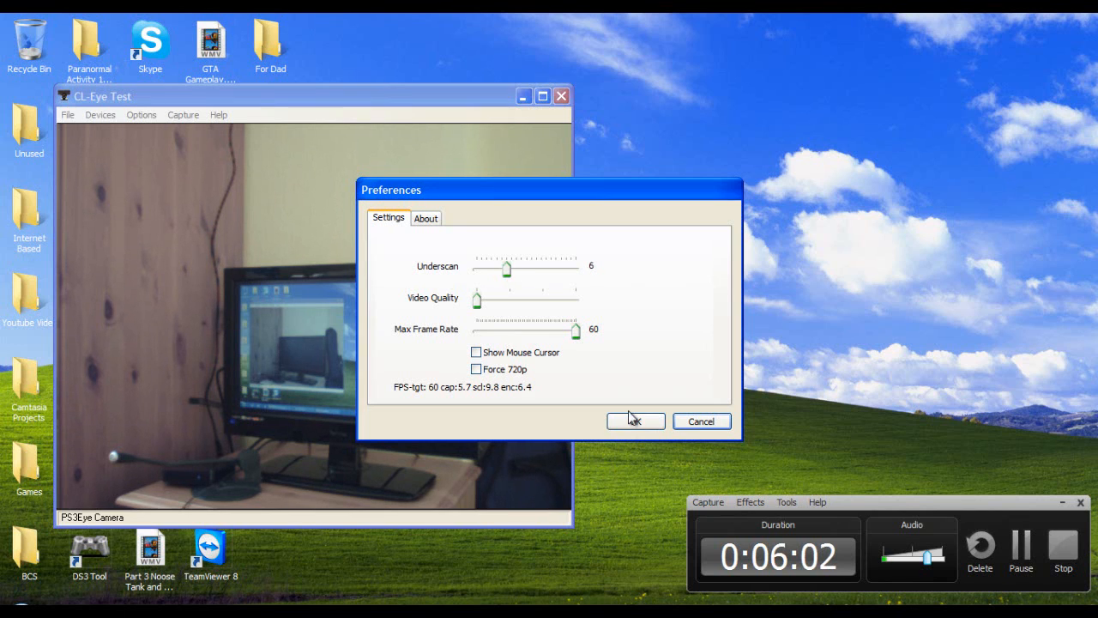
pyautogui.click(635, 421)
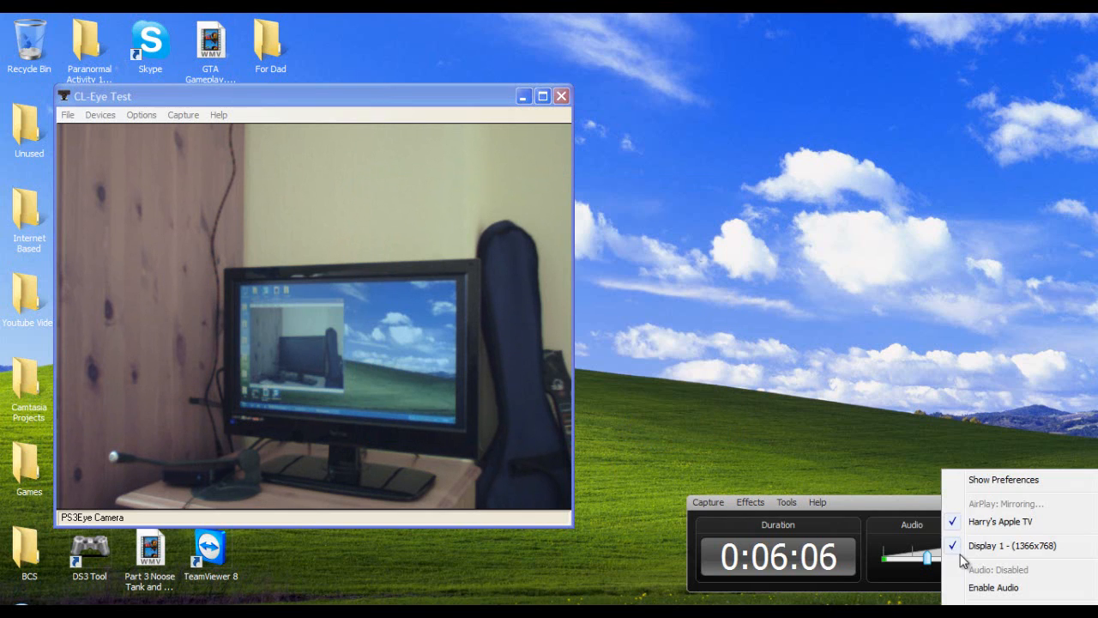
pyautogui.click(1002, 479)
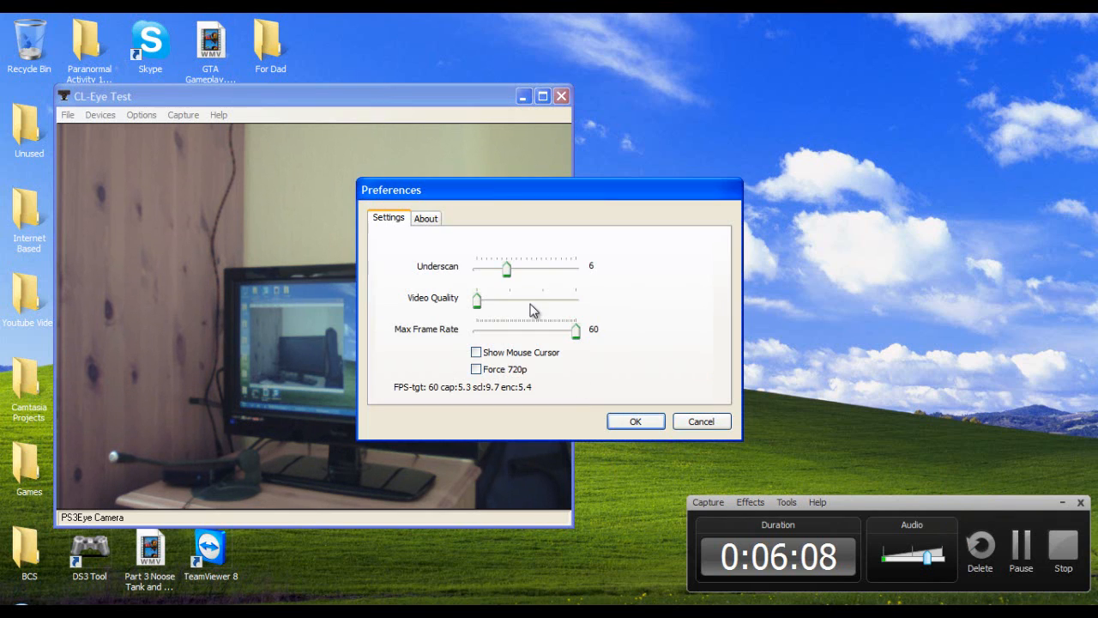
pyautogui.moveTo(511, 268); pyautogui.dragTo(502, 271)
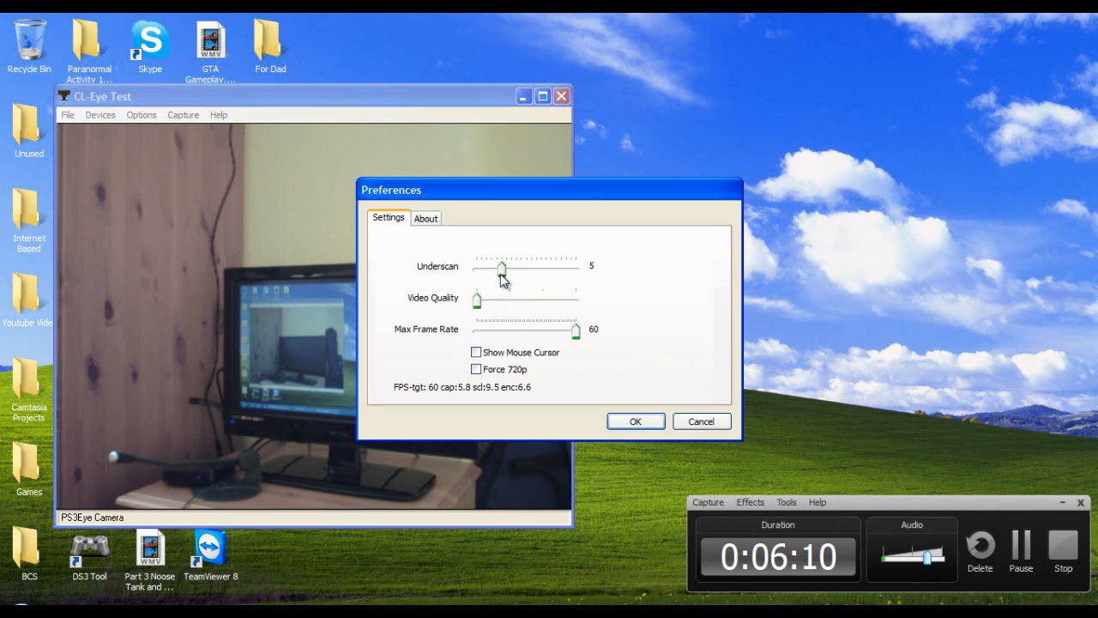
pyautogui.moveTo(501, 271); pyautogui.dragTo(477, 271)
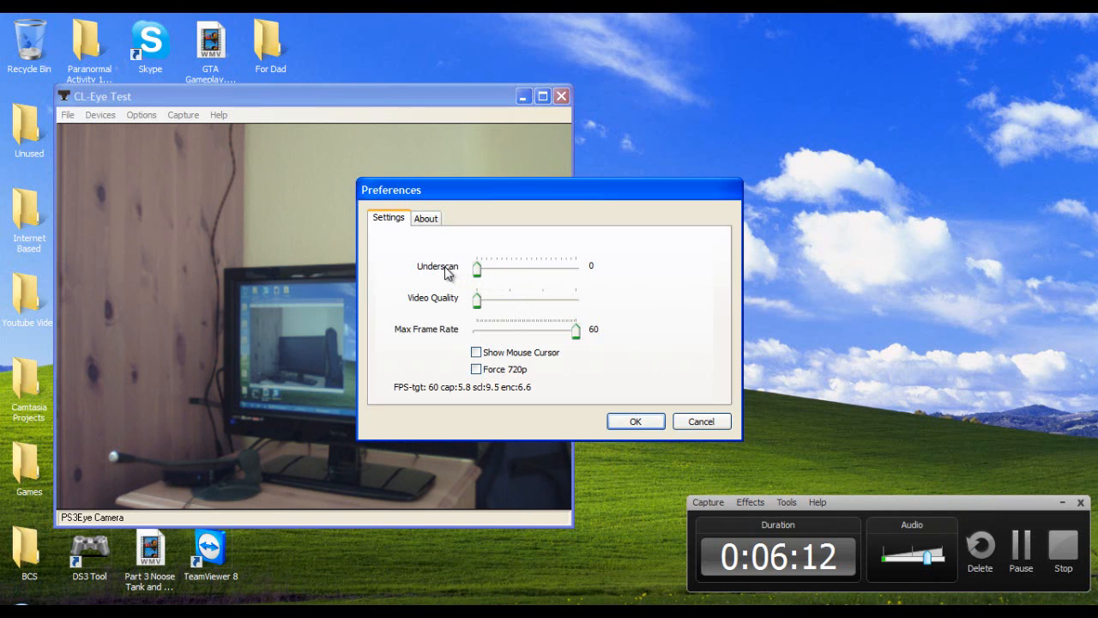
pyautogui.click(635, 420)
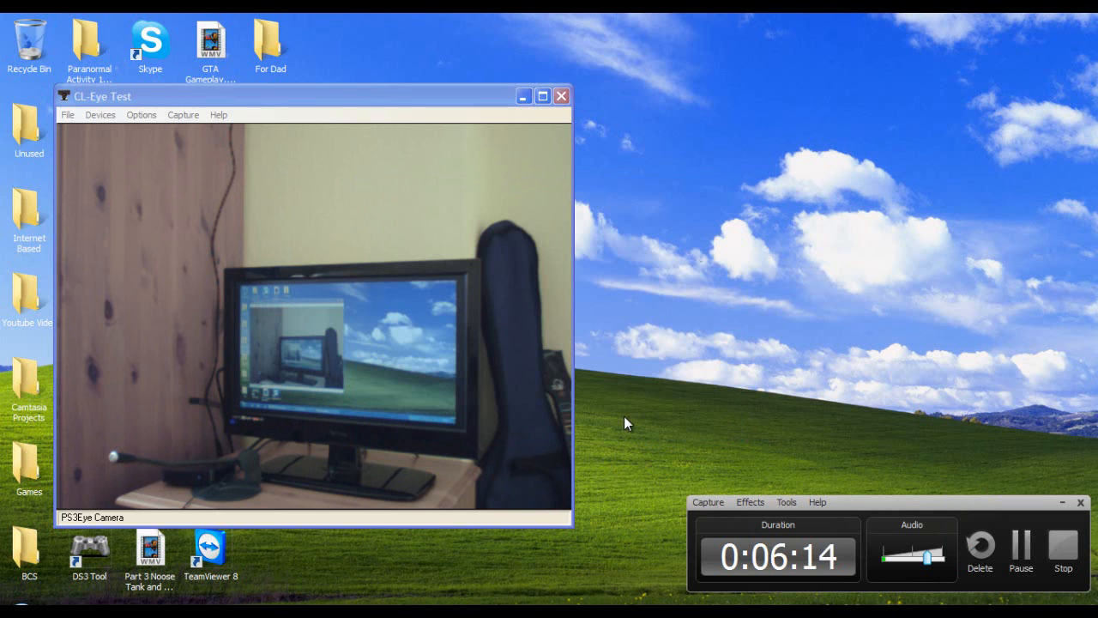
pyautogui.moveTo(737, 501)
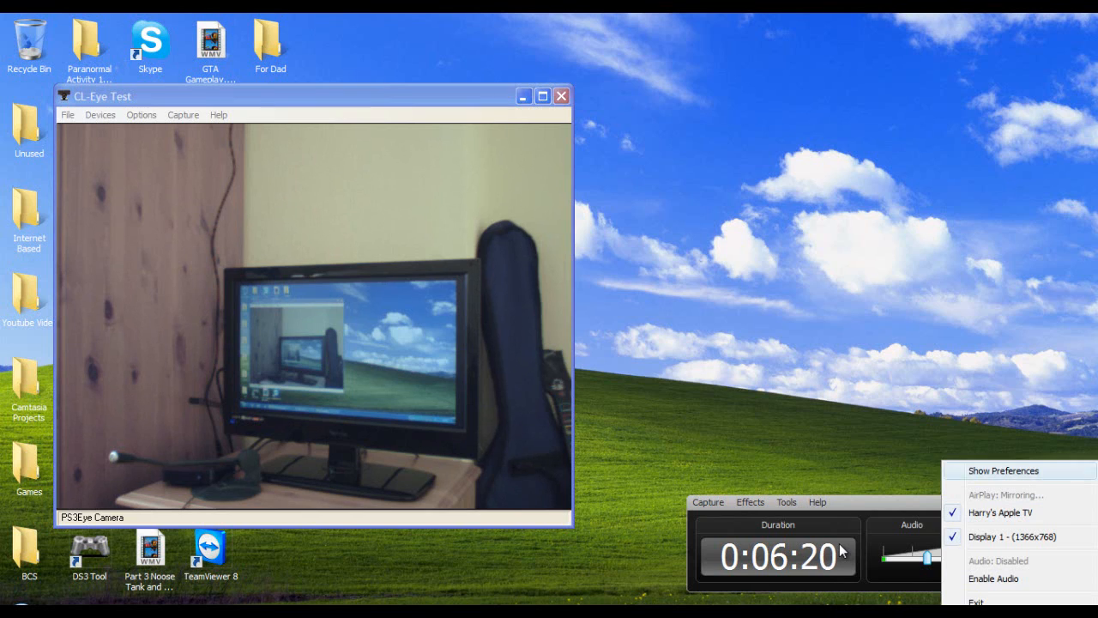
pyautogui.click(1002, 471)
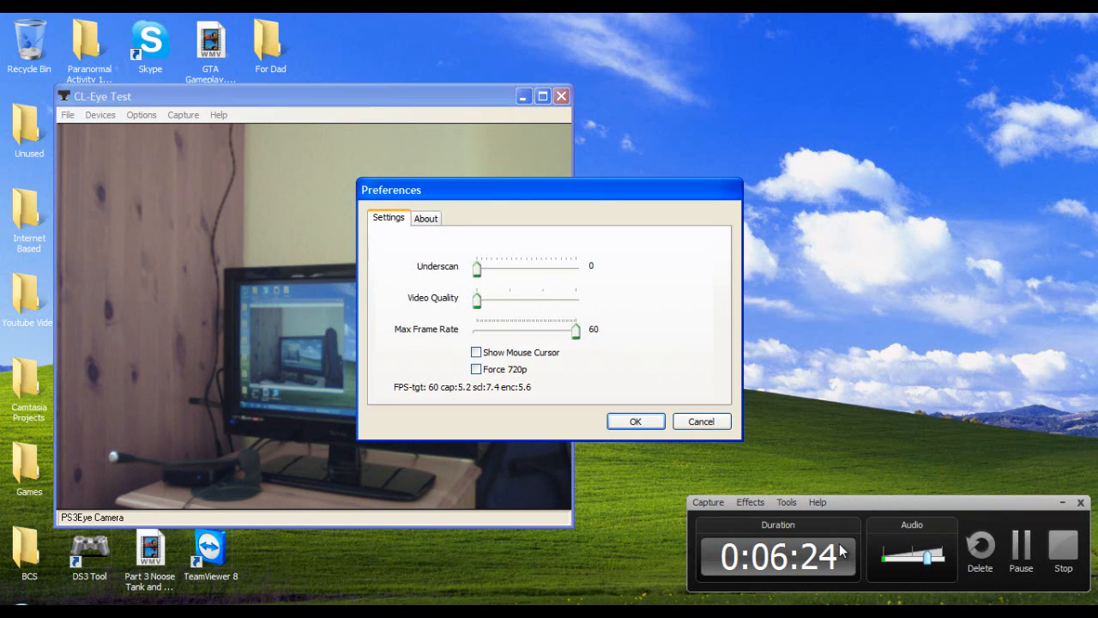
pyautogui.moveTo(479, 270); pyautogui.dragTo(494, 270)
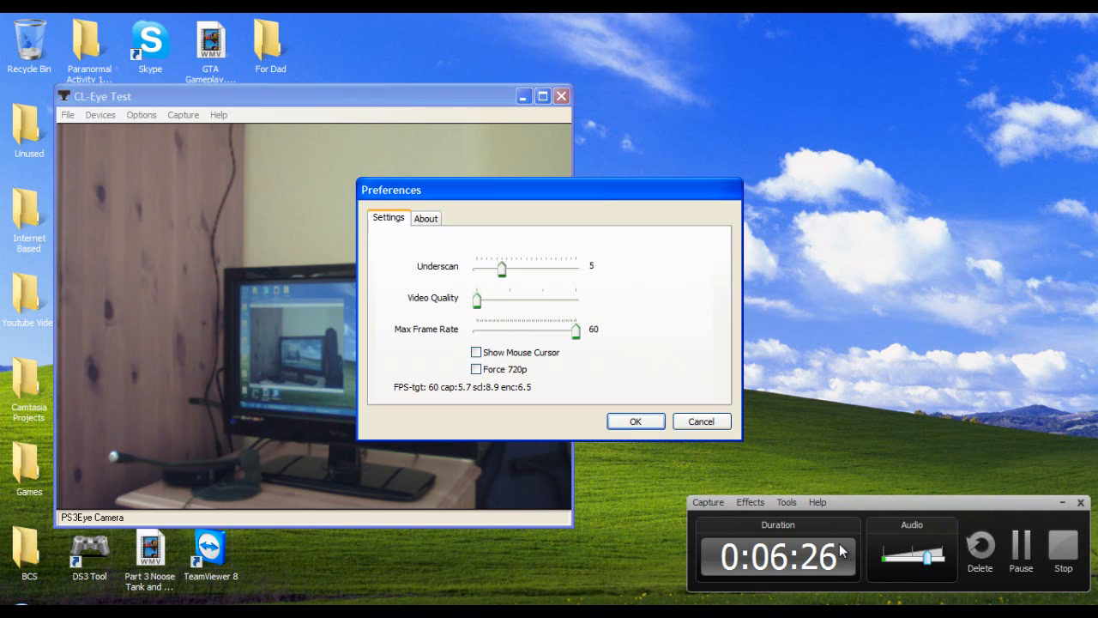
pyautogui.moveTo(501, 267); pyautogui.dragTo(494, 268)
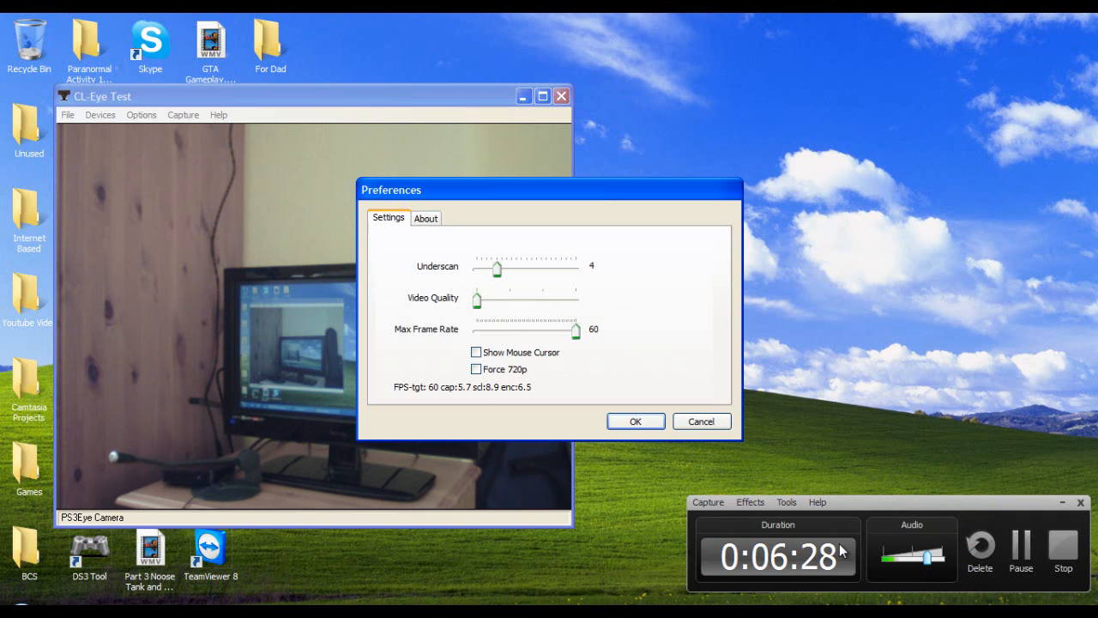
pyautogui.click(635, 422)
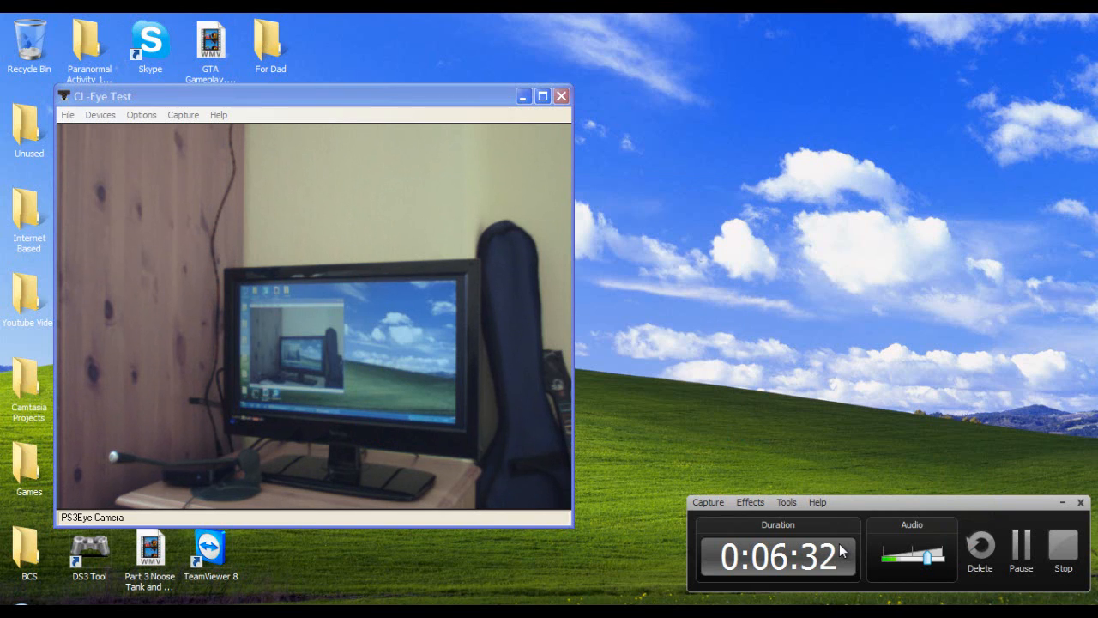
# Step: Disconnect the Apple TV and verify the tray menu reports AirPlay as Not Connected
pyautogui.click(17, 604)
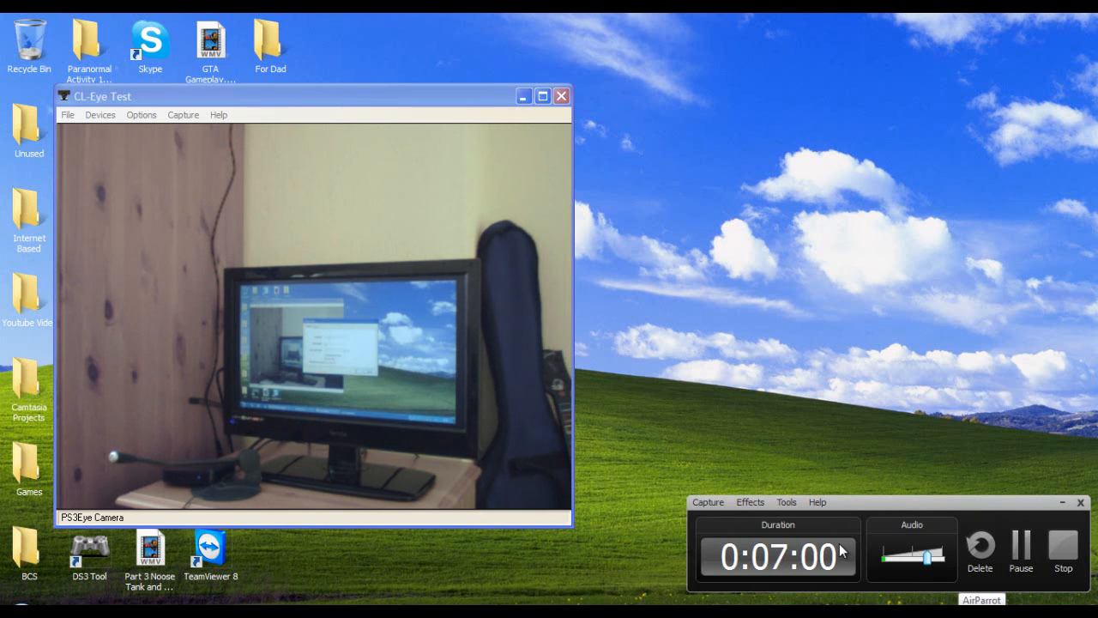
pyautogui.click(981, 599)
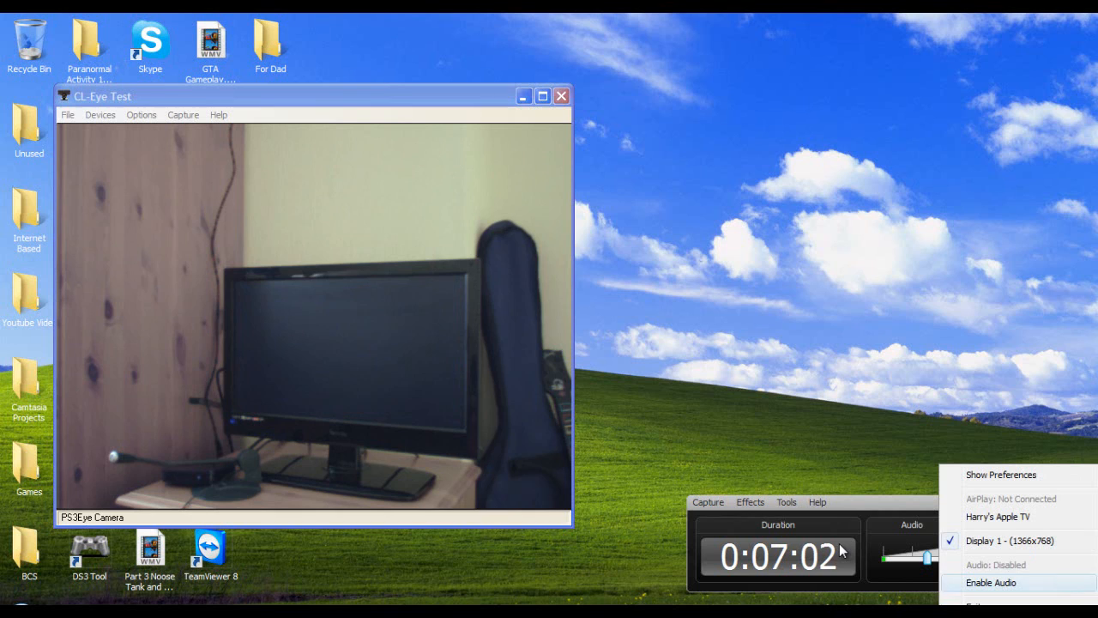